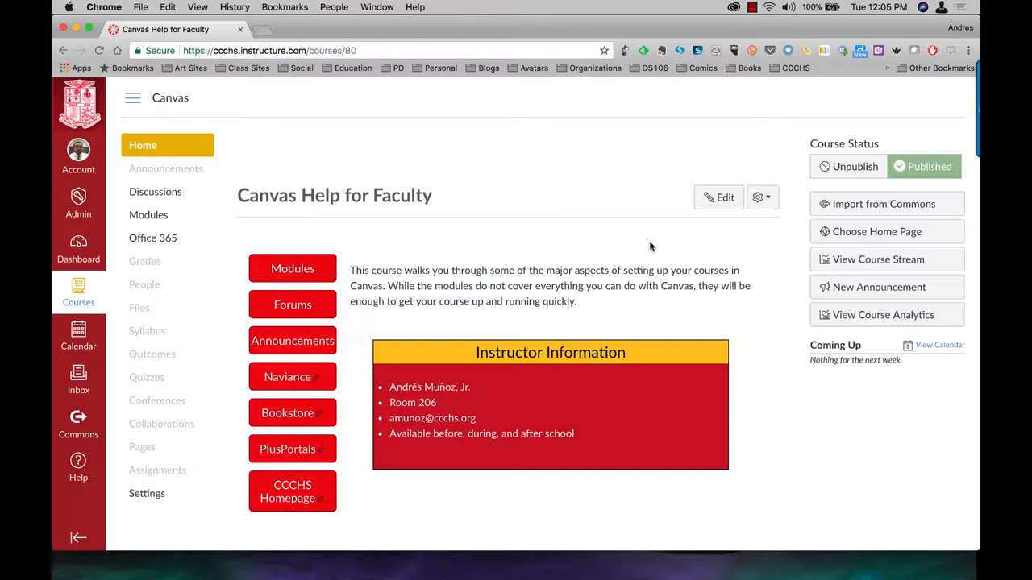
{"action": "mouse_move", "coordinate": [152, 245]}
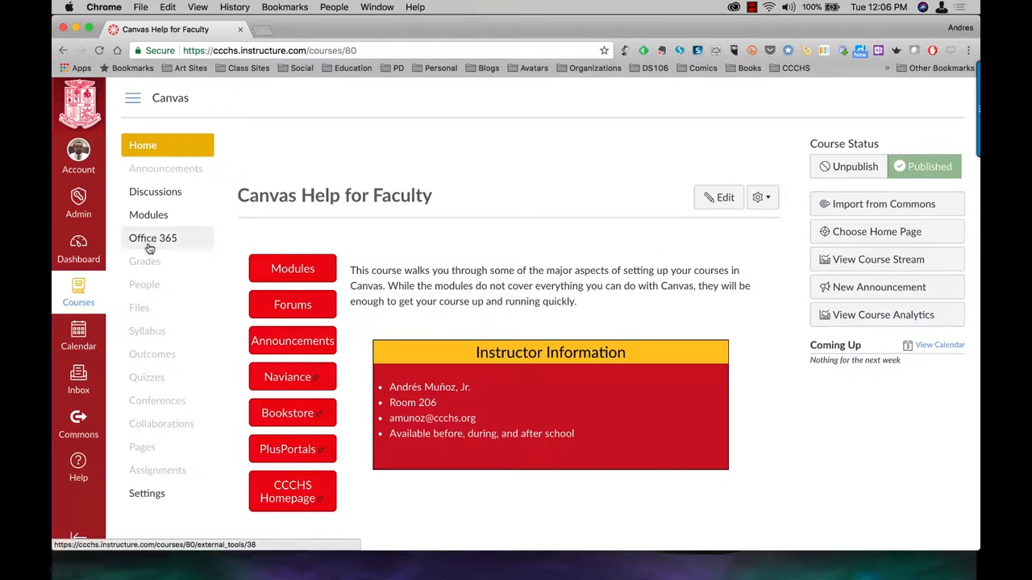
{"action": "mouse_move", "coordinate": [151, 242]}
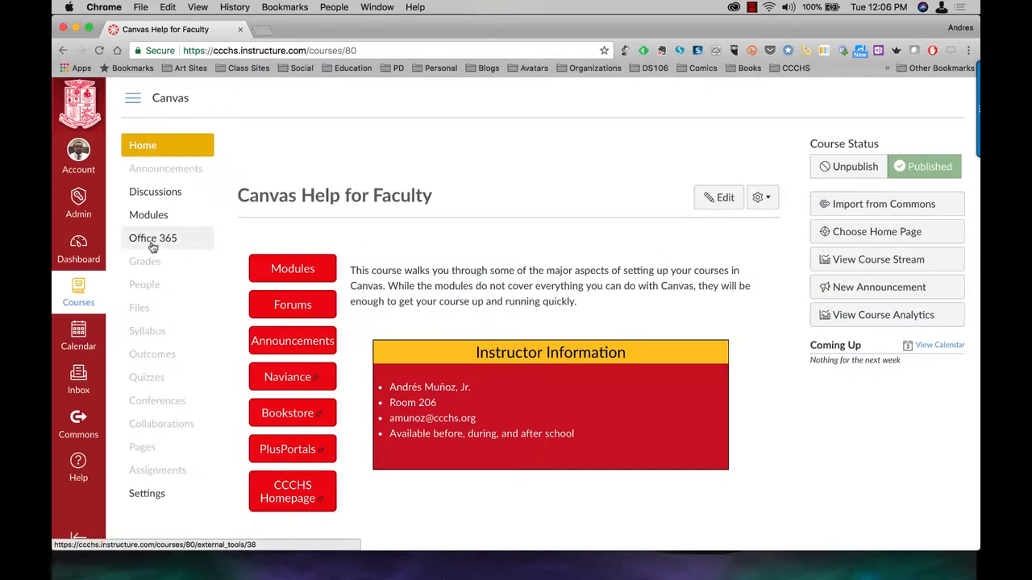
{"action": "mouse_move", "coordinate": [168, 242]}
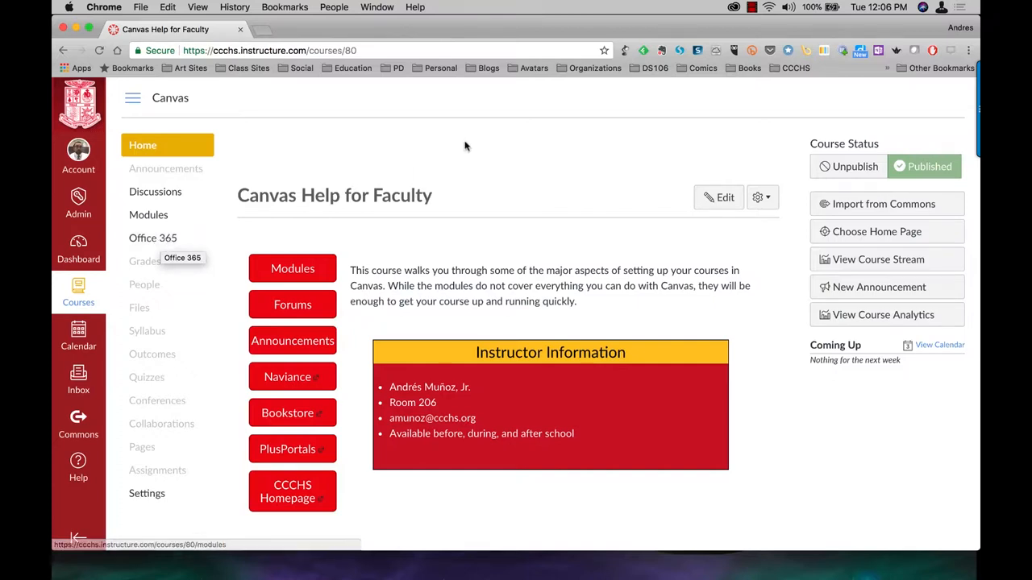
{"action": "mouse_move", "coordinate": [365, 143]}
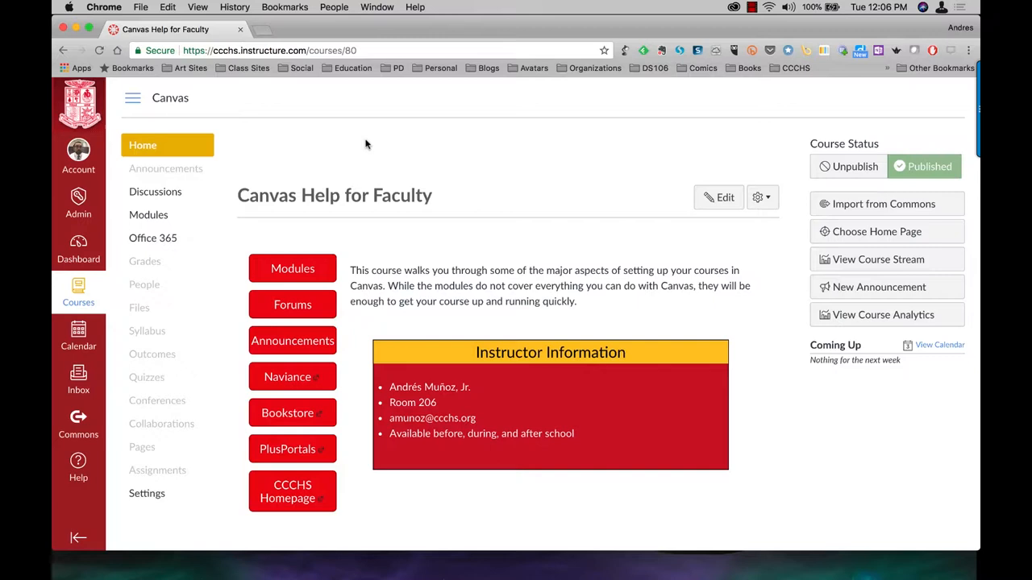
Step: Go to the course's Collaborations page from the course navigation
{"action": "left_click", "coordinate": [161, 423]}
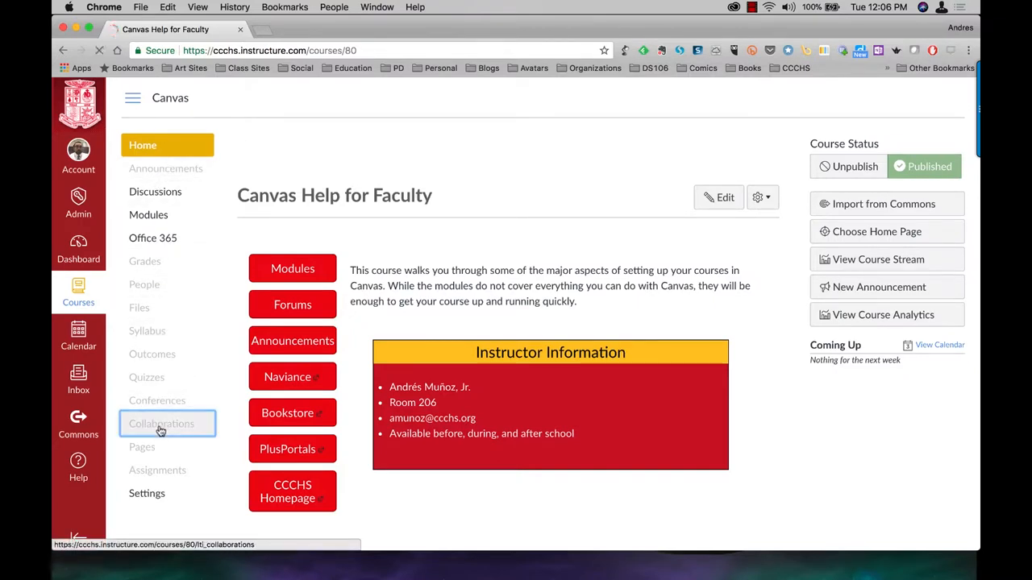
{"action": "left_click", "coordinate": [162, 422]}
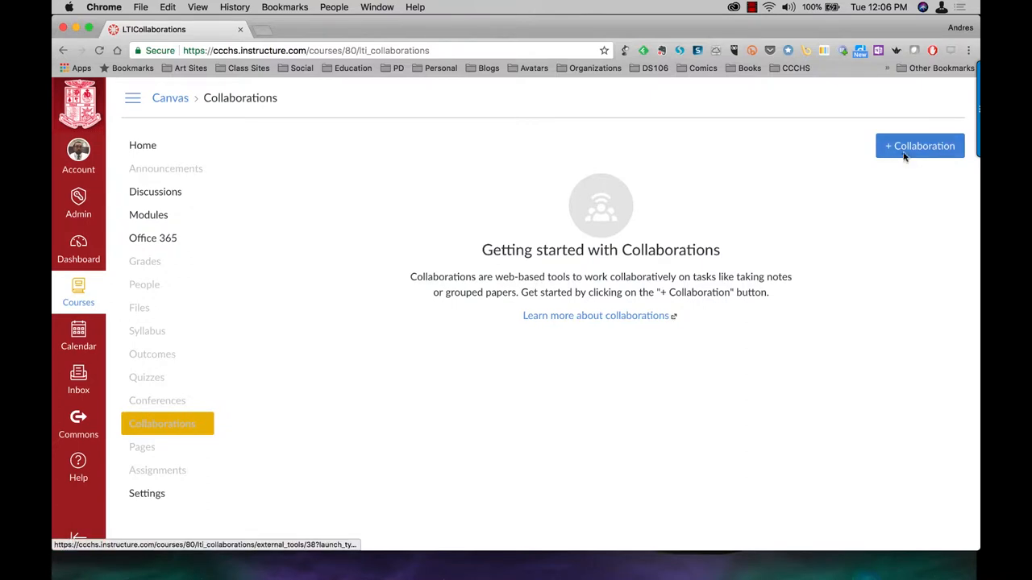
Step: Start a new collaboration and view the available document types (Word, Excel, PowerPoint)
{"action": "left_click", "coordinate": [919, 145]}
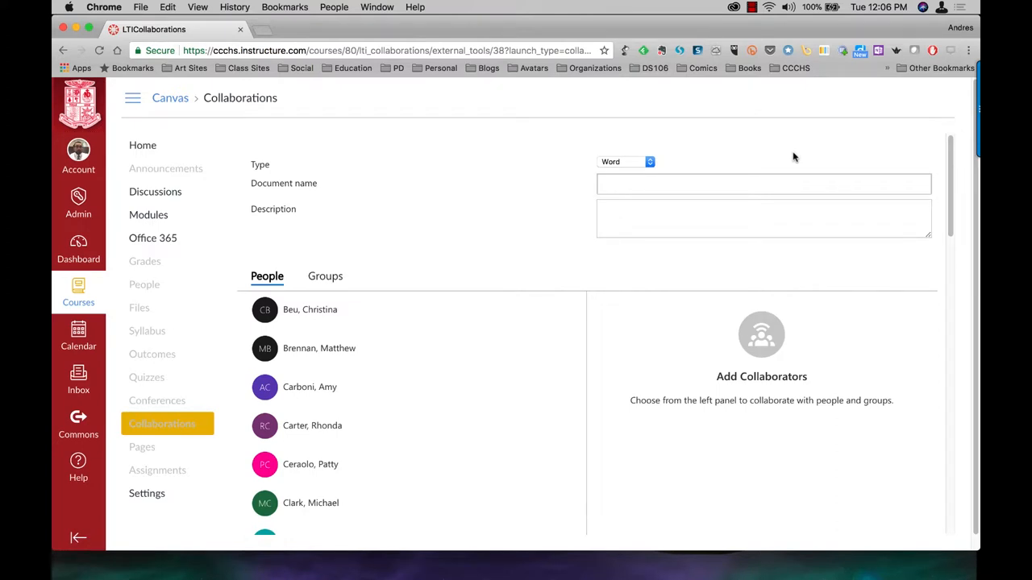
{"action": "mouse_move", "coordinate": [432, 171]}
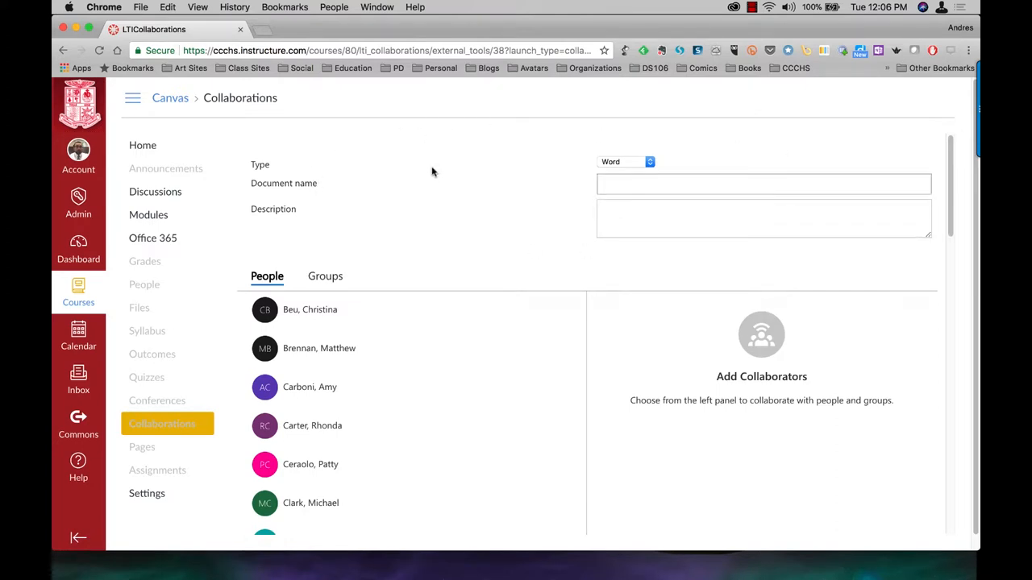
{"action": "left_click", "coordinate": [622, 161]}
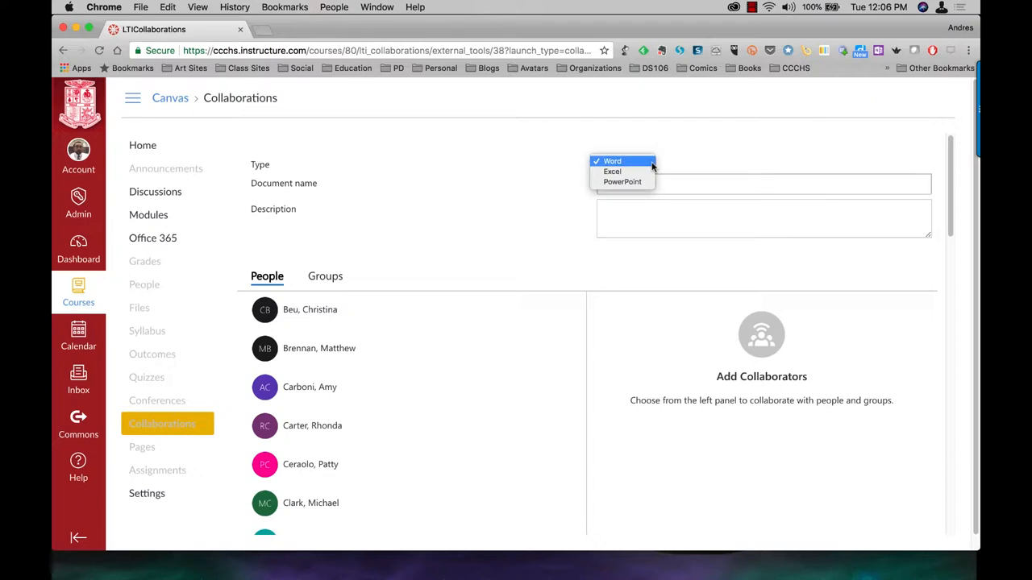
{"action": "mouse_move", "coordinate": [646, 165]}
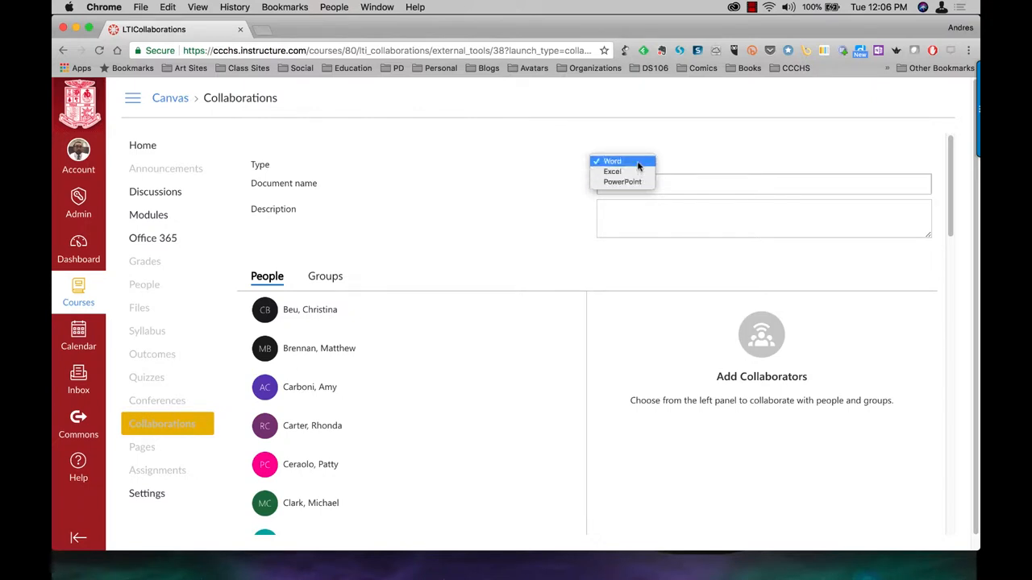
Step: Keep Word as type, name the document 'Test' with description 'This is a test'
{"action": "left_click", "coordinate": [610, 161]}
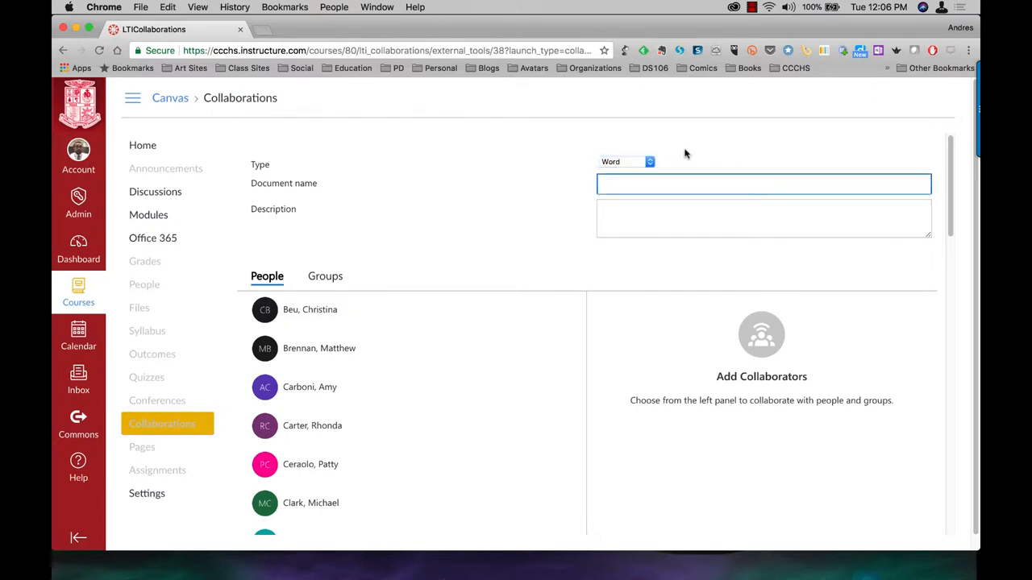
{"action": "type", "text": "Test"}
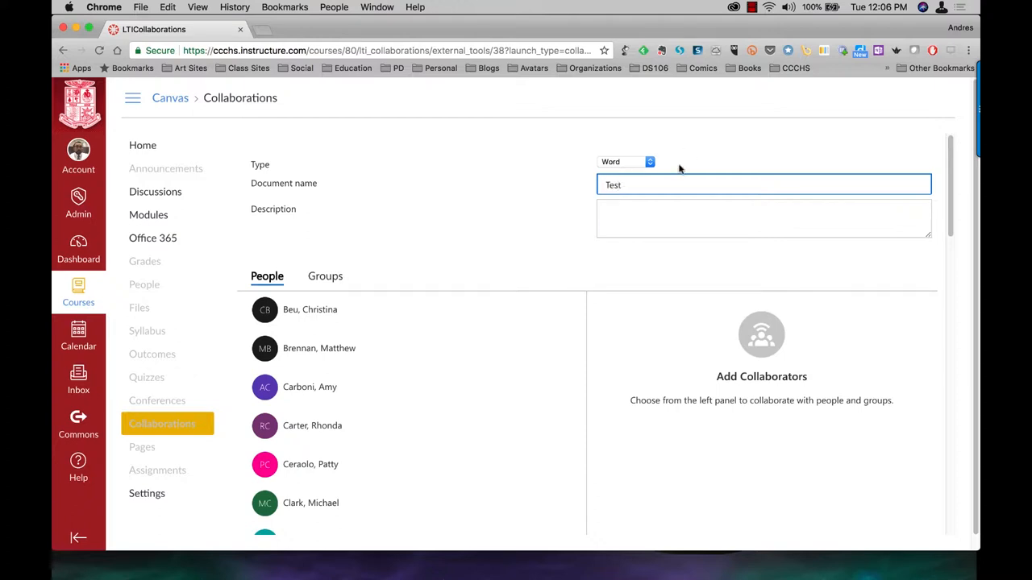
{"action": "type", "text": "This"}
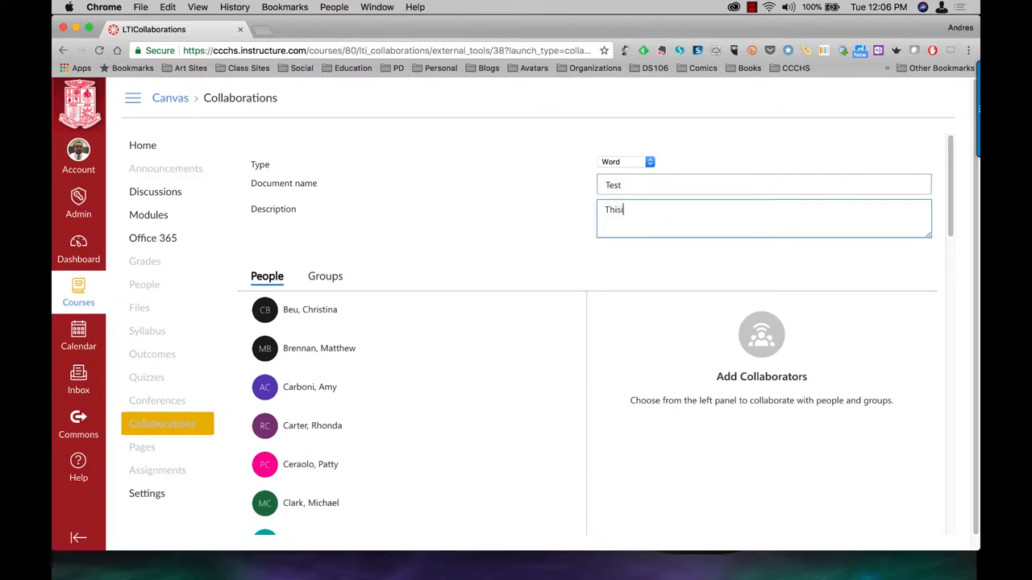
{"action": "type", "text": "is a test"}
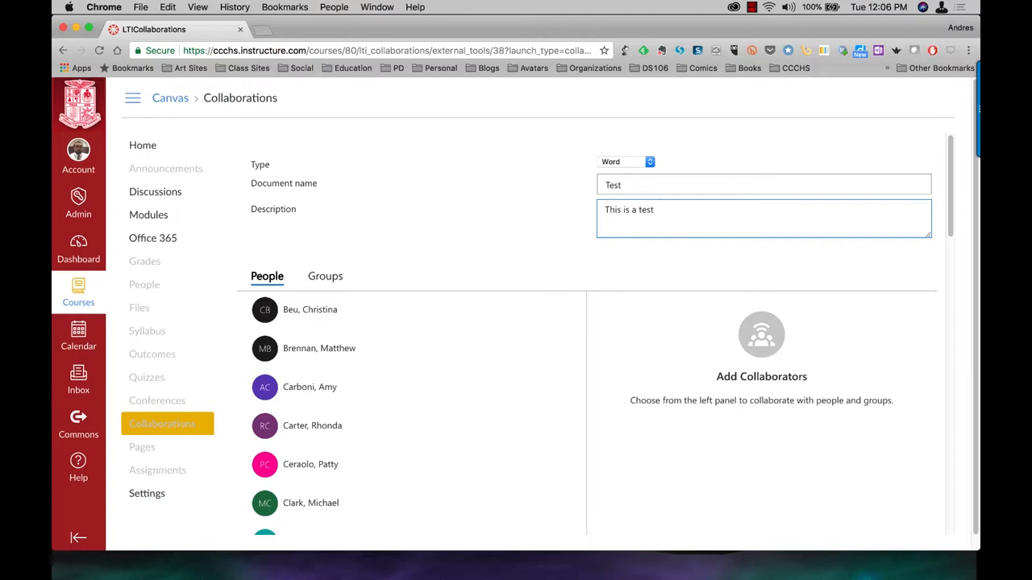
{"action": "mouse_move", "coordinate": [390, 248]}
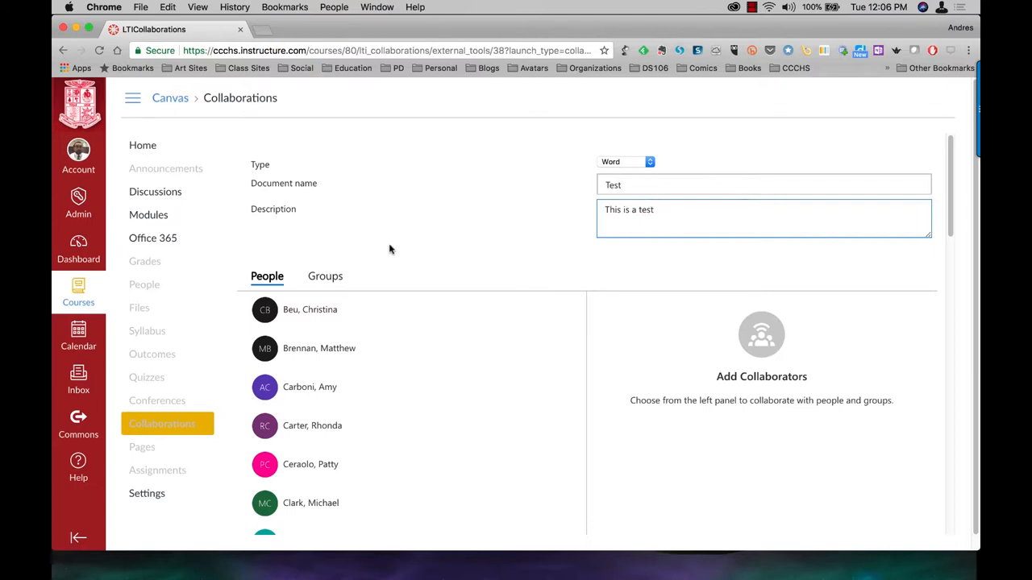
{"action": "mouse_move", "coordinate": [780, 421]}
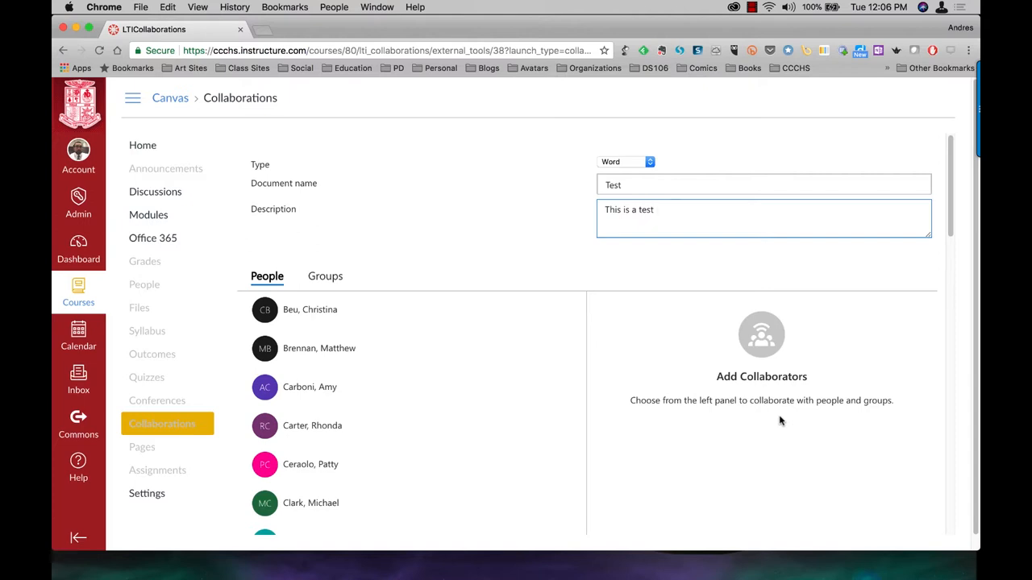
Step: Add the English group from the Groups list as collaborators
{"action": "left_click", "coordinate": [326, 278]}
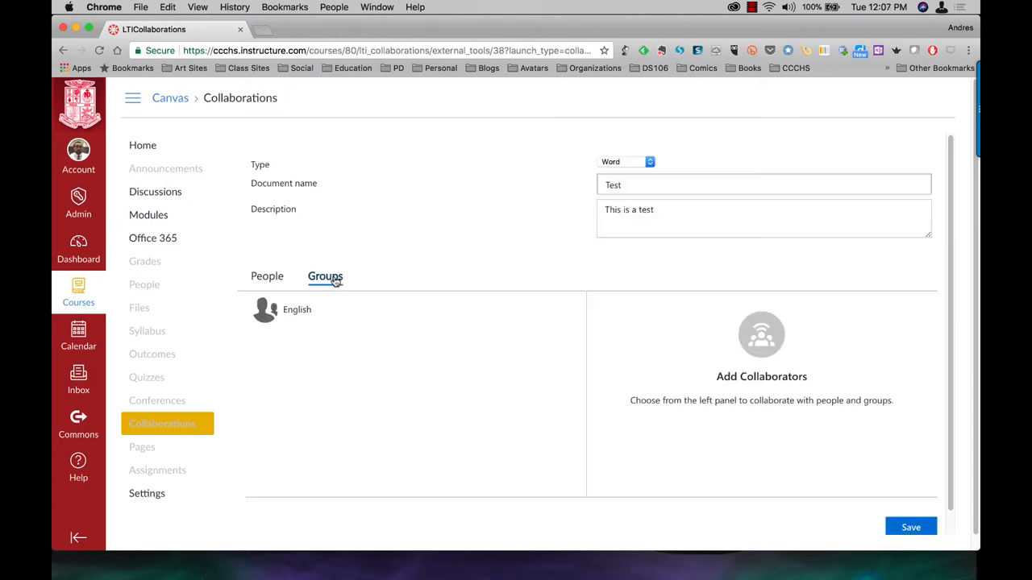
{"action": "left_click", "coordinate": [296, 310]}
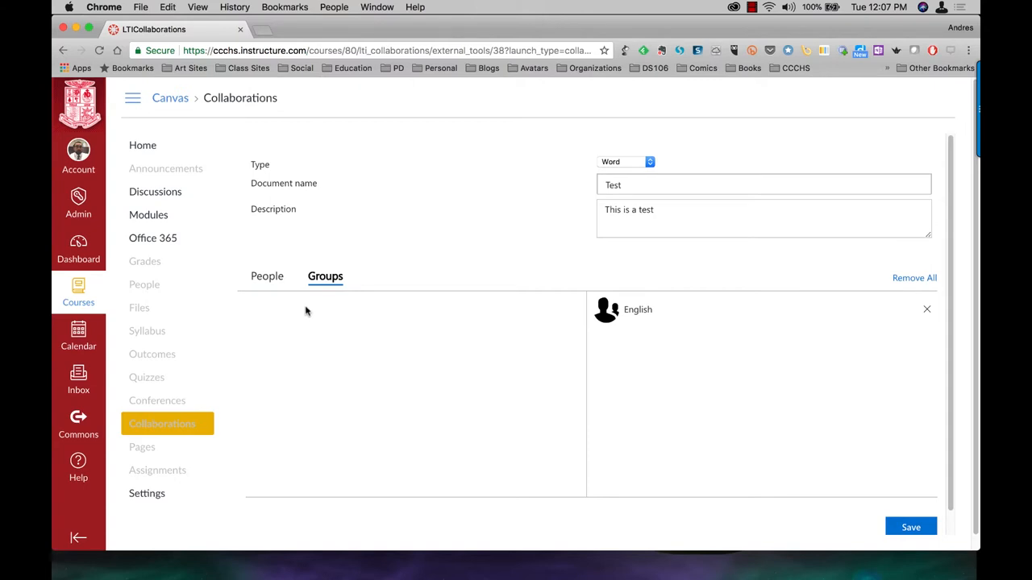
{"action": "mouse_move", "coordinate": [806, 485]}
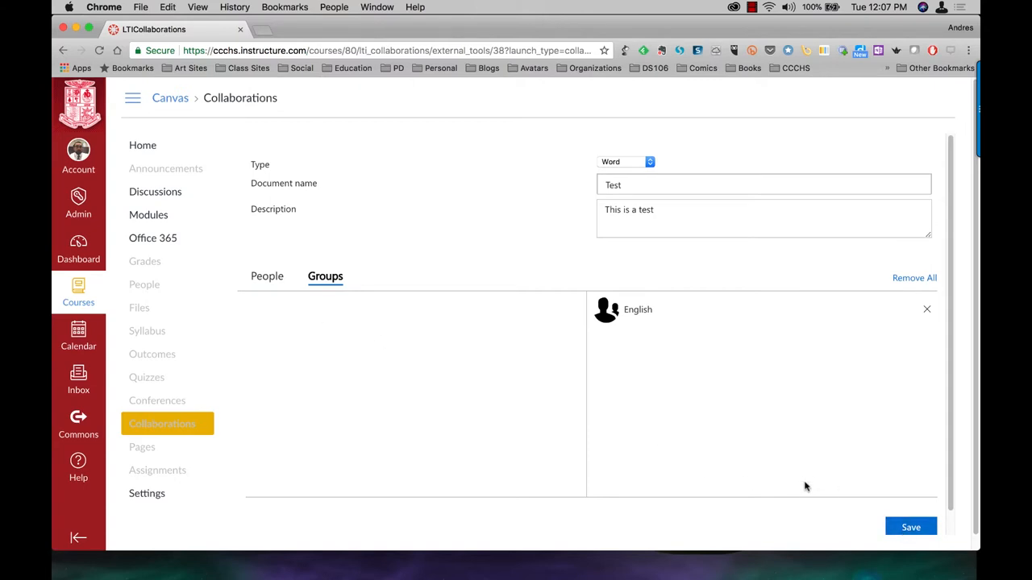